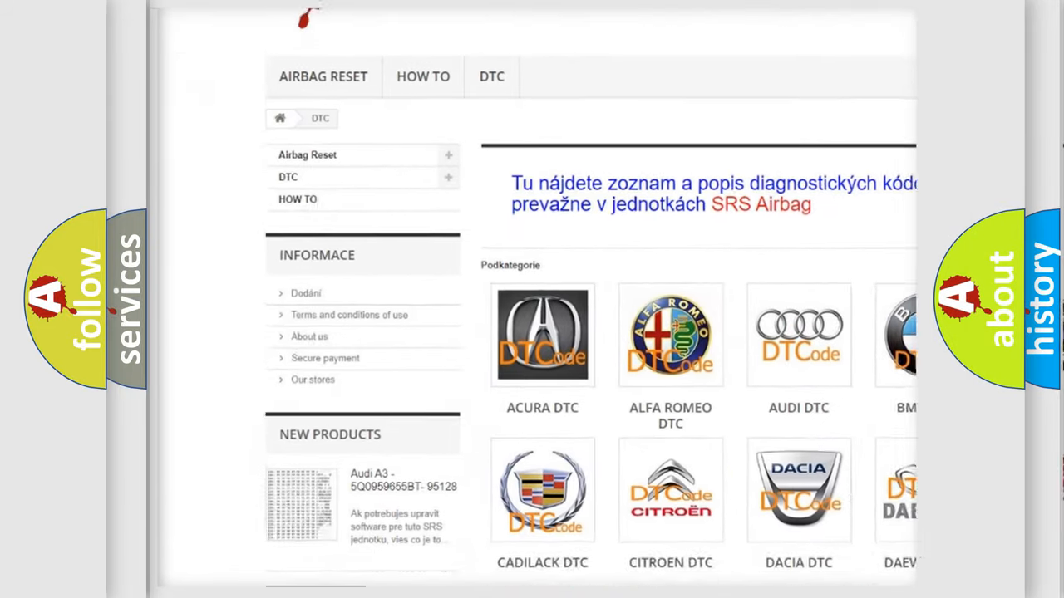
scroll(down, 3)
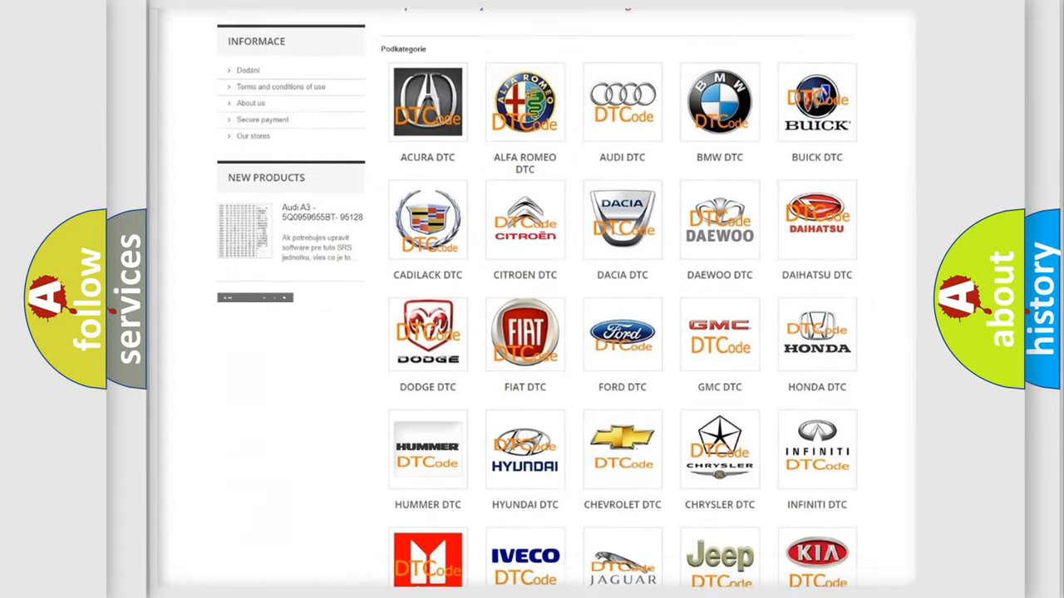
scroll(down, 3)
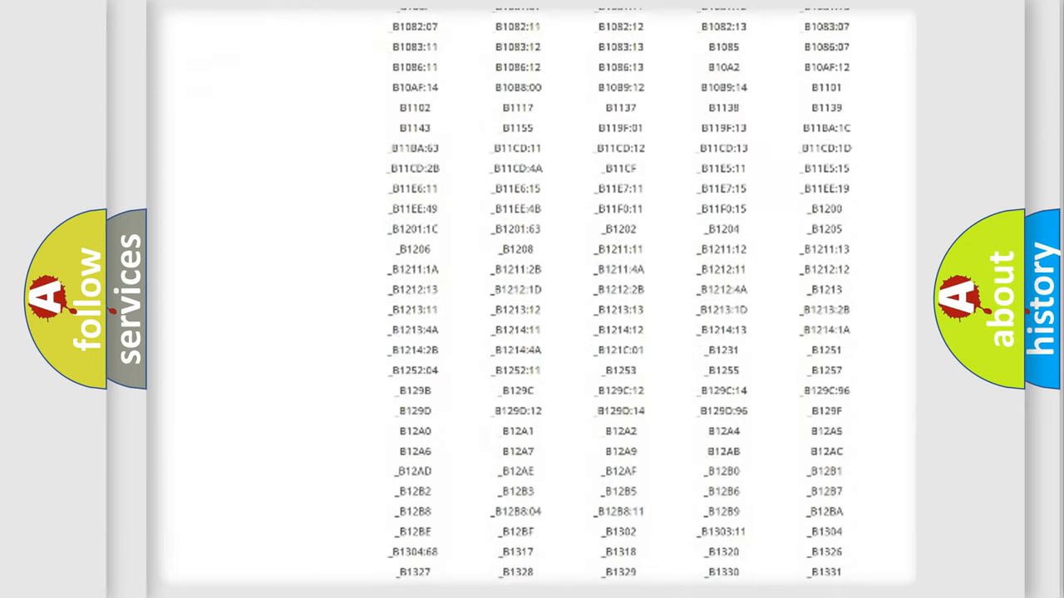
scroll(down, 3)
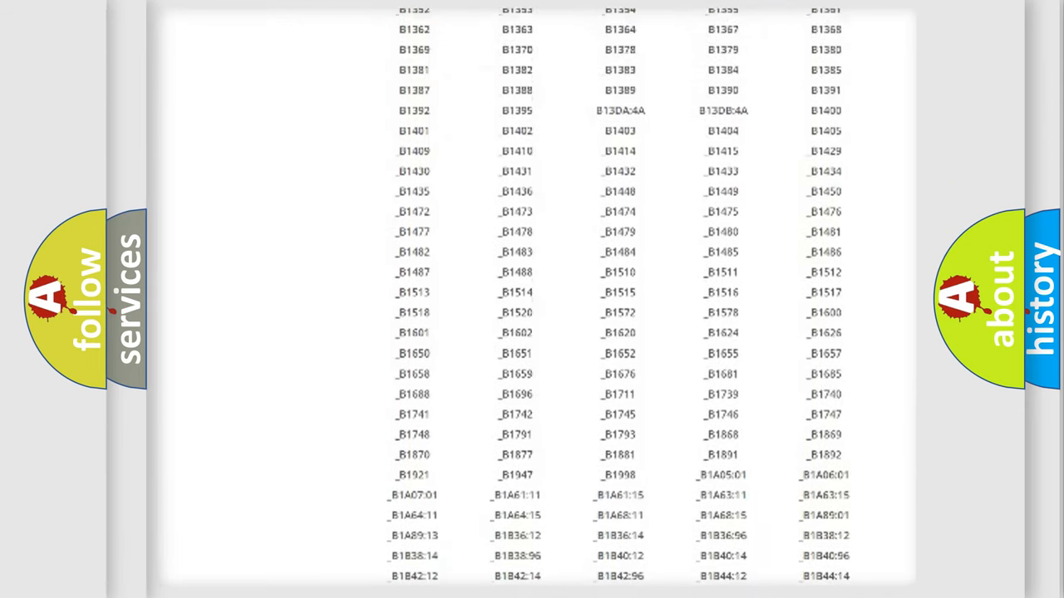